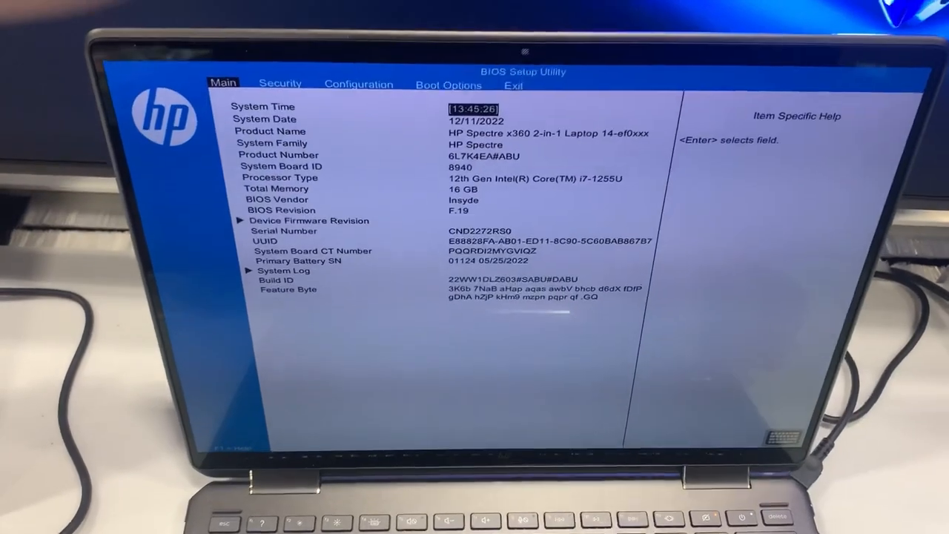
- Open Save Changes and Exit on the Exit tab, then highlight No in the confirmation
left_click(358, 84)
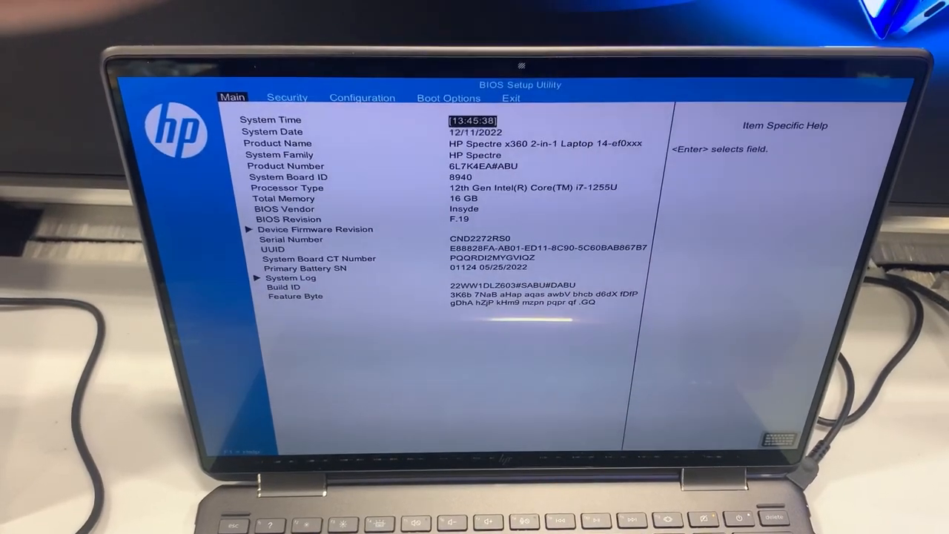
left_click(447, 100)
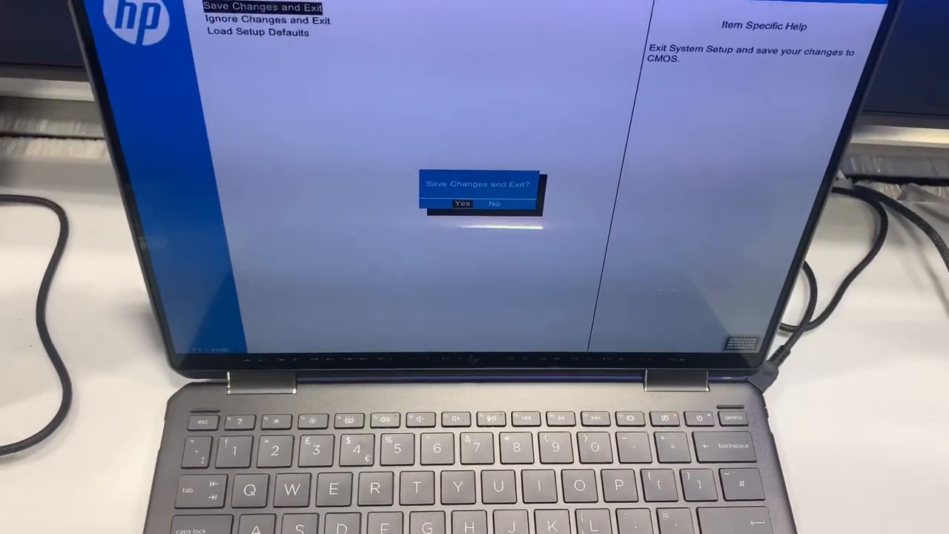
key("right")
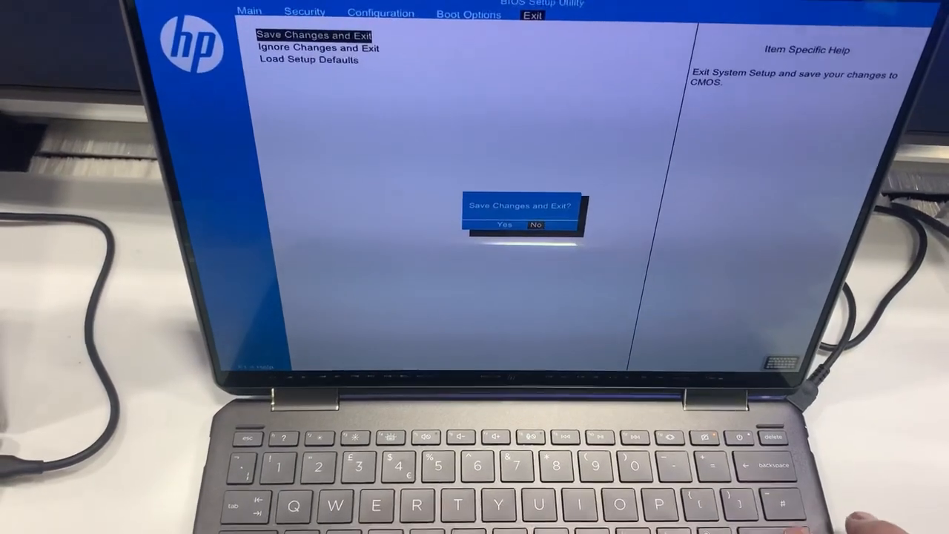